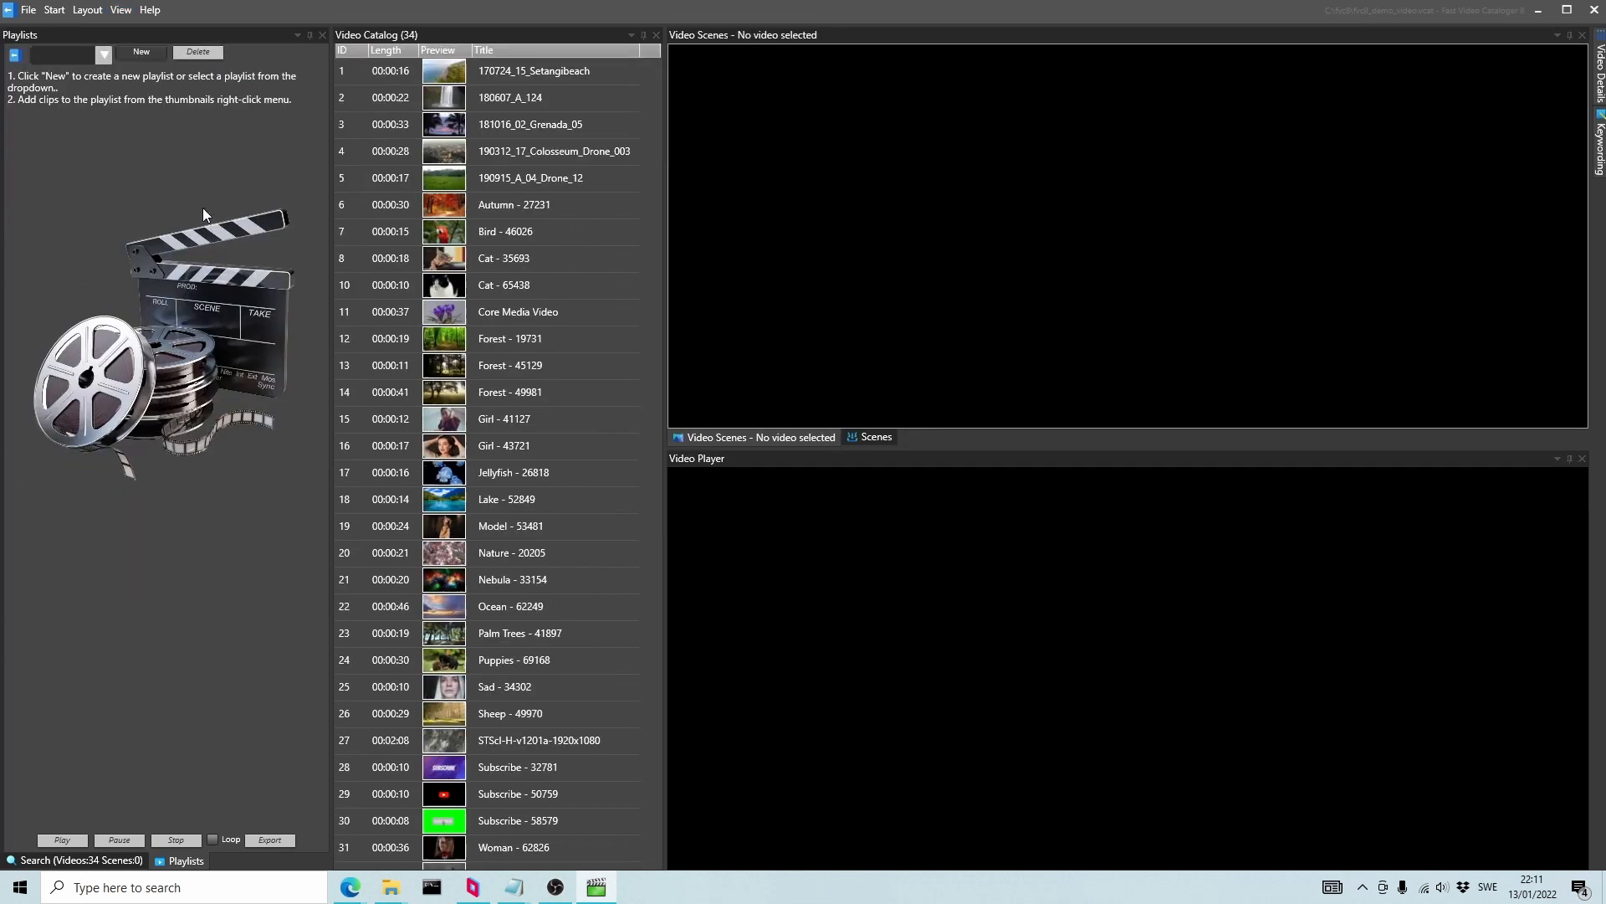
Expand the playlists into a full list and open the 'import demo' playlist
{"action": "left_click", "coordinate": [102, 54]}
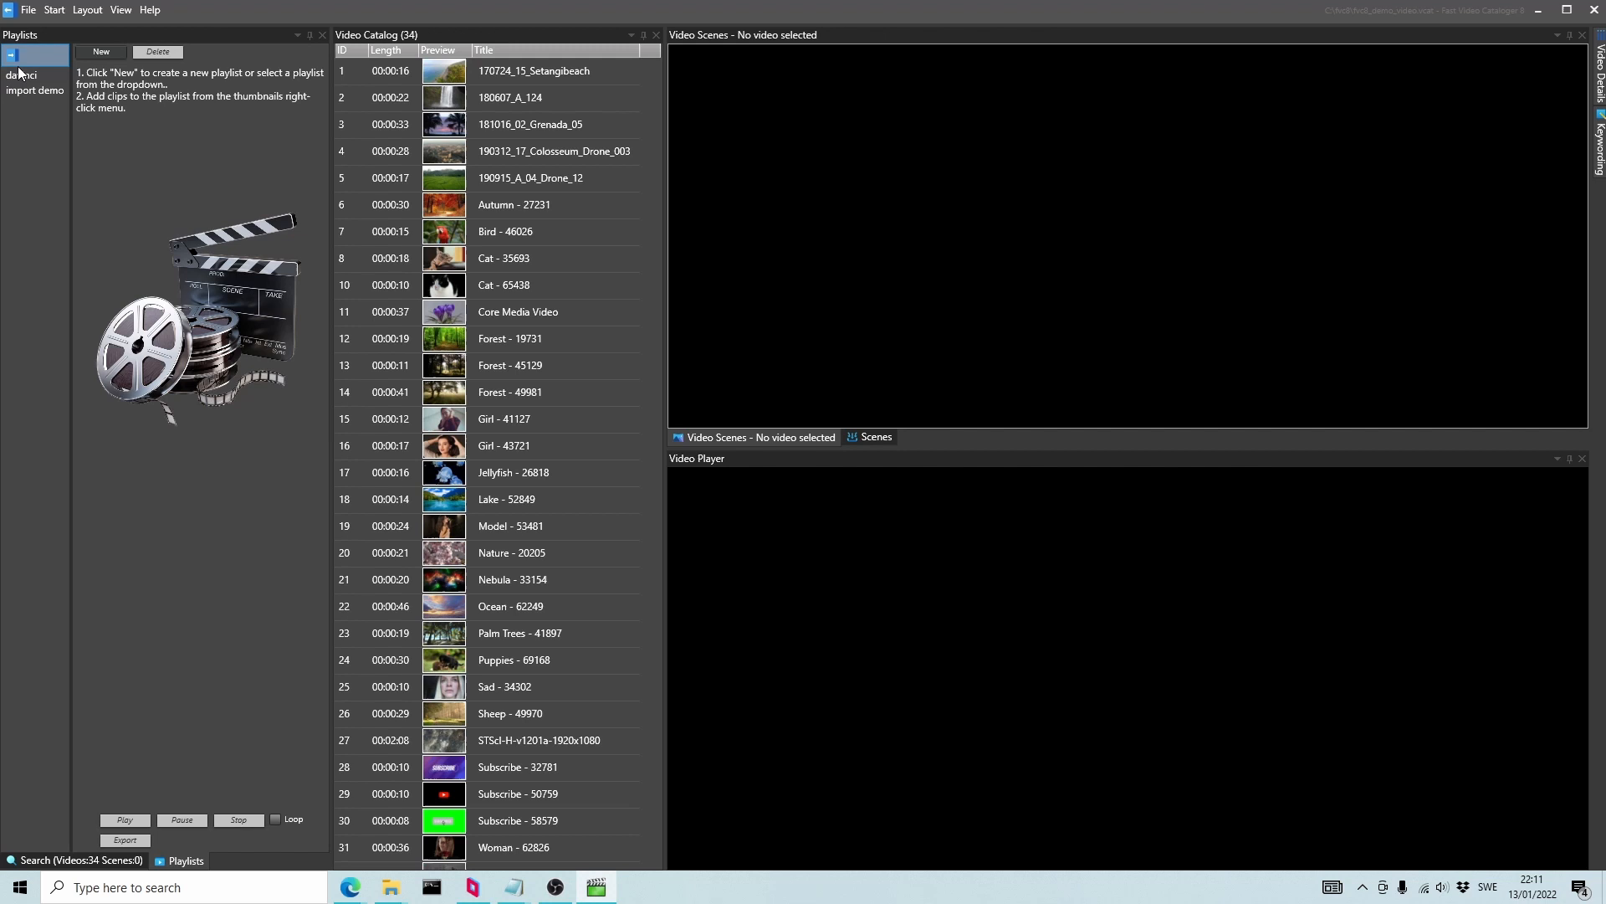
{"action": "left_click", "coordinate": [20, 74]}
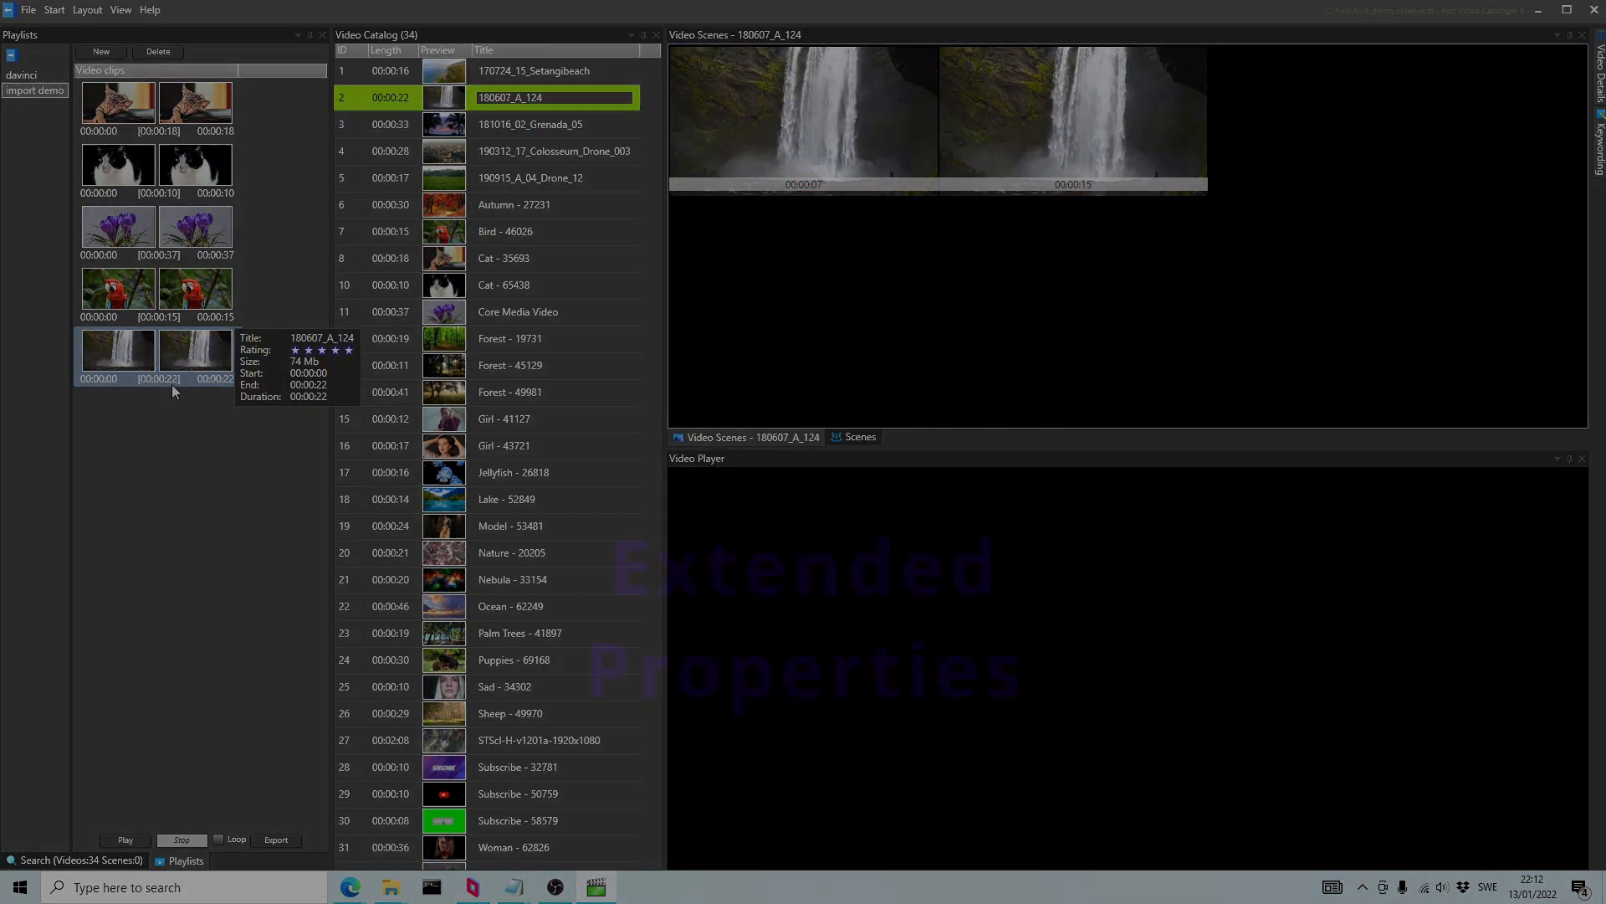
Open the waterfall video's extended properties editor and filter it by 'xmp'
{"action": "left_click", "coordinate": [120, 10]}
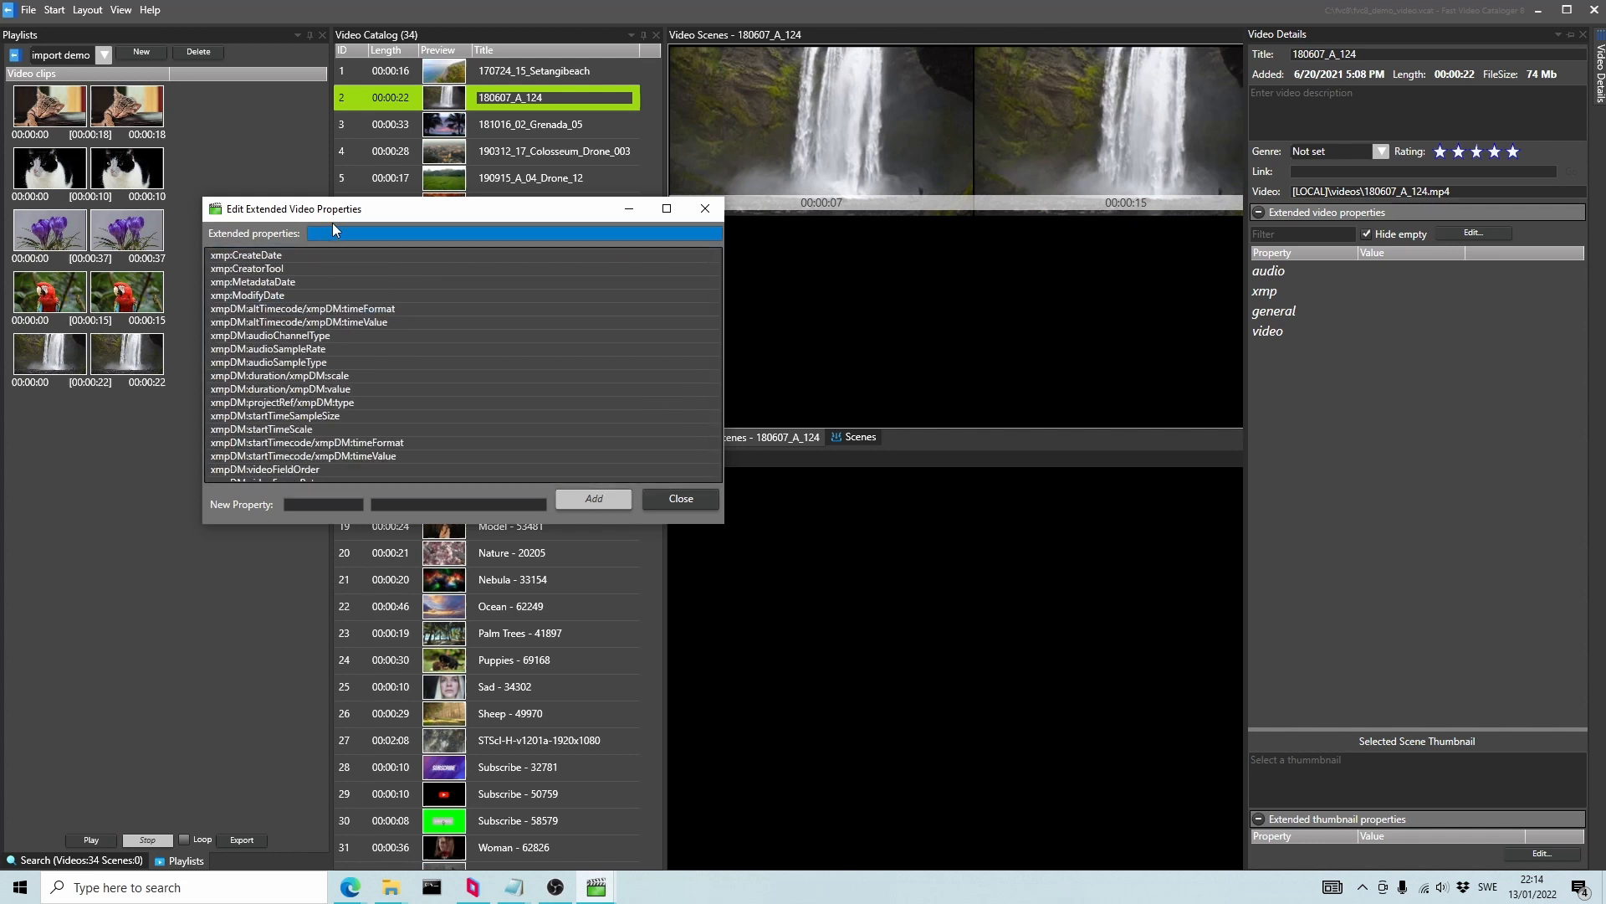
{"action": "type", "text": "xmp"}
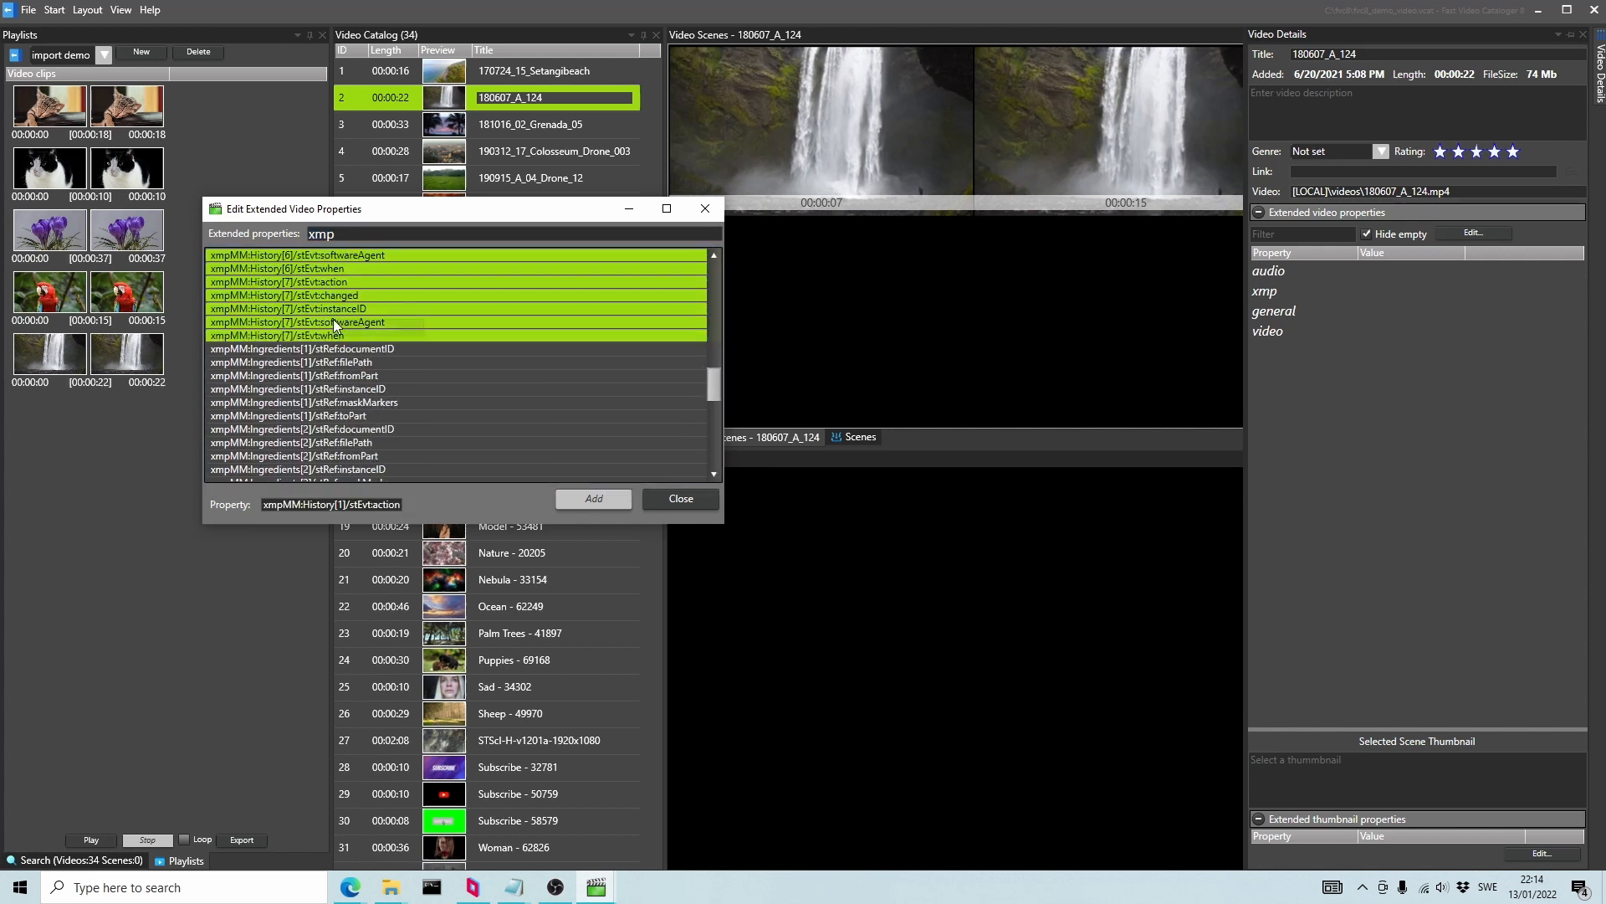
Close the Edit Extended Video Properties dialog
{"action": "left_click", "coordinate": [679, 498]}
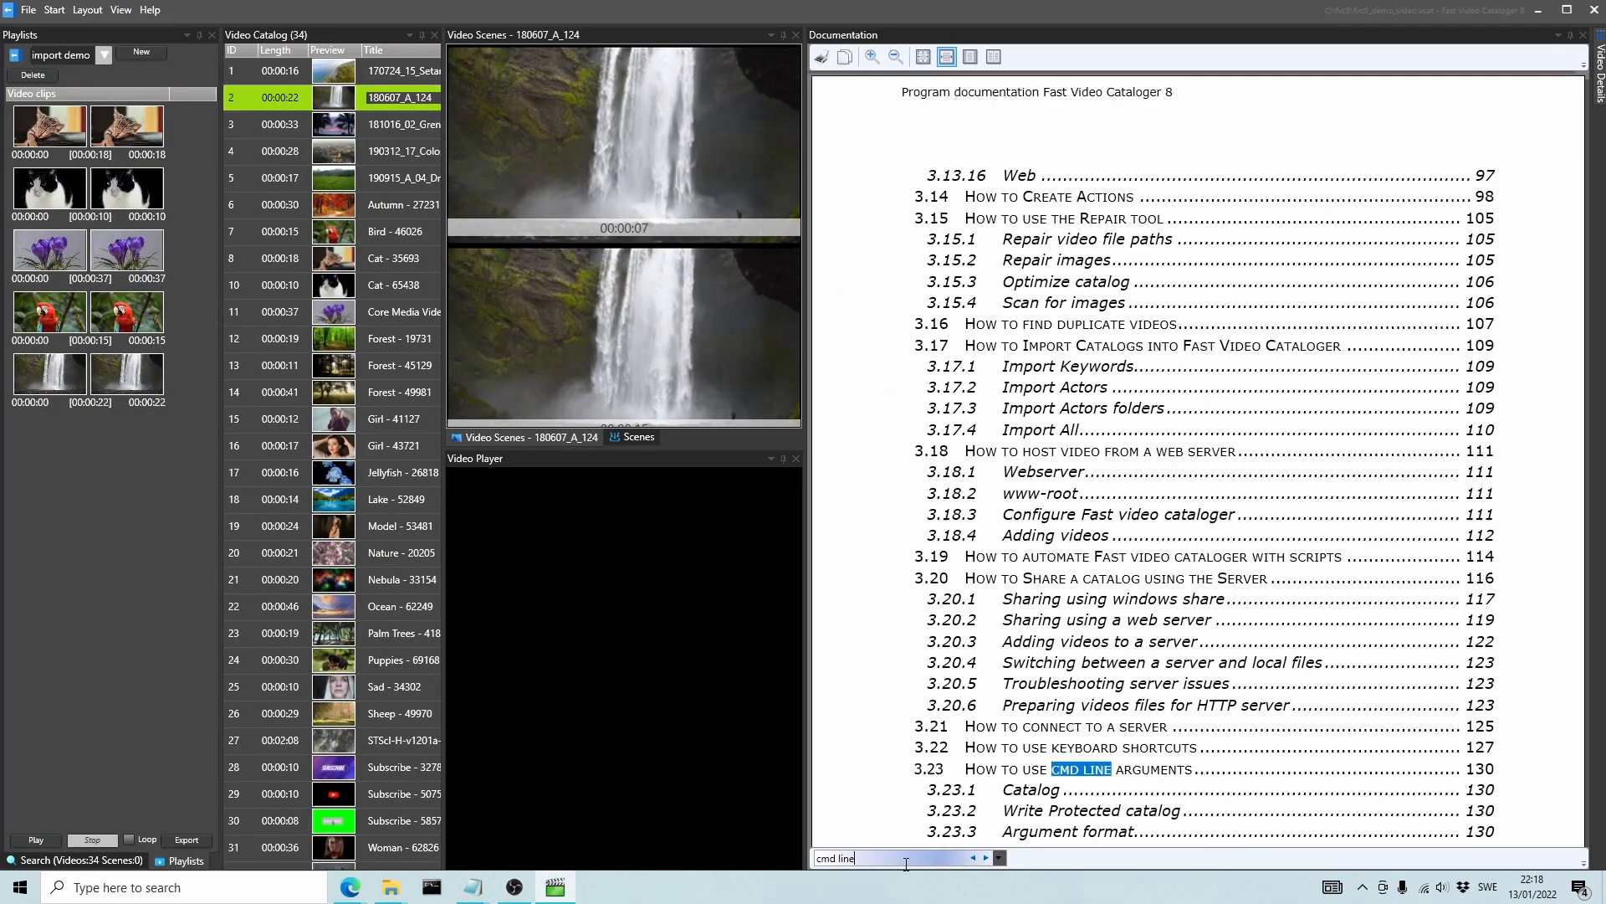
Show the '3.23 cmd line arguments' documentation page
{"action": "left_click", "coordinate": [1004, 852]}
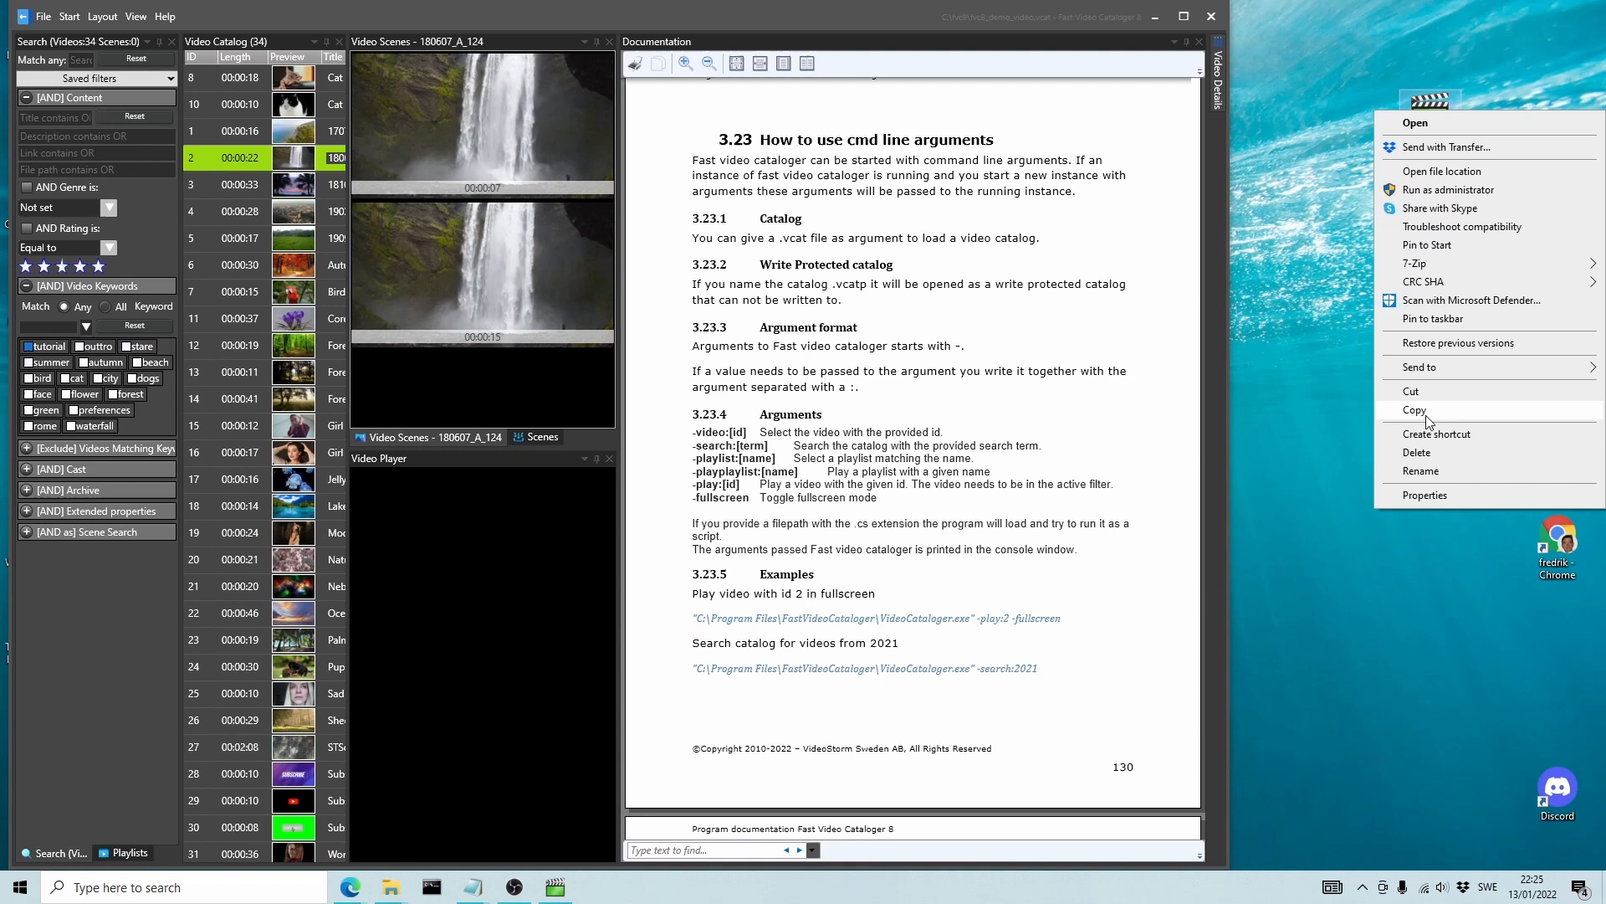
Open the shortcut's properties and rename it 'cat' with administrator permission
{"action": "left_click", "coordinate": [1425, 495]}
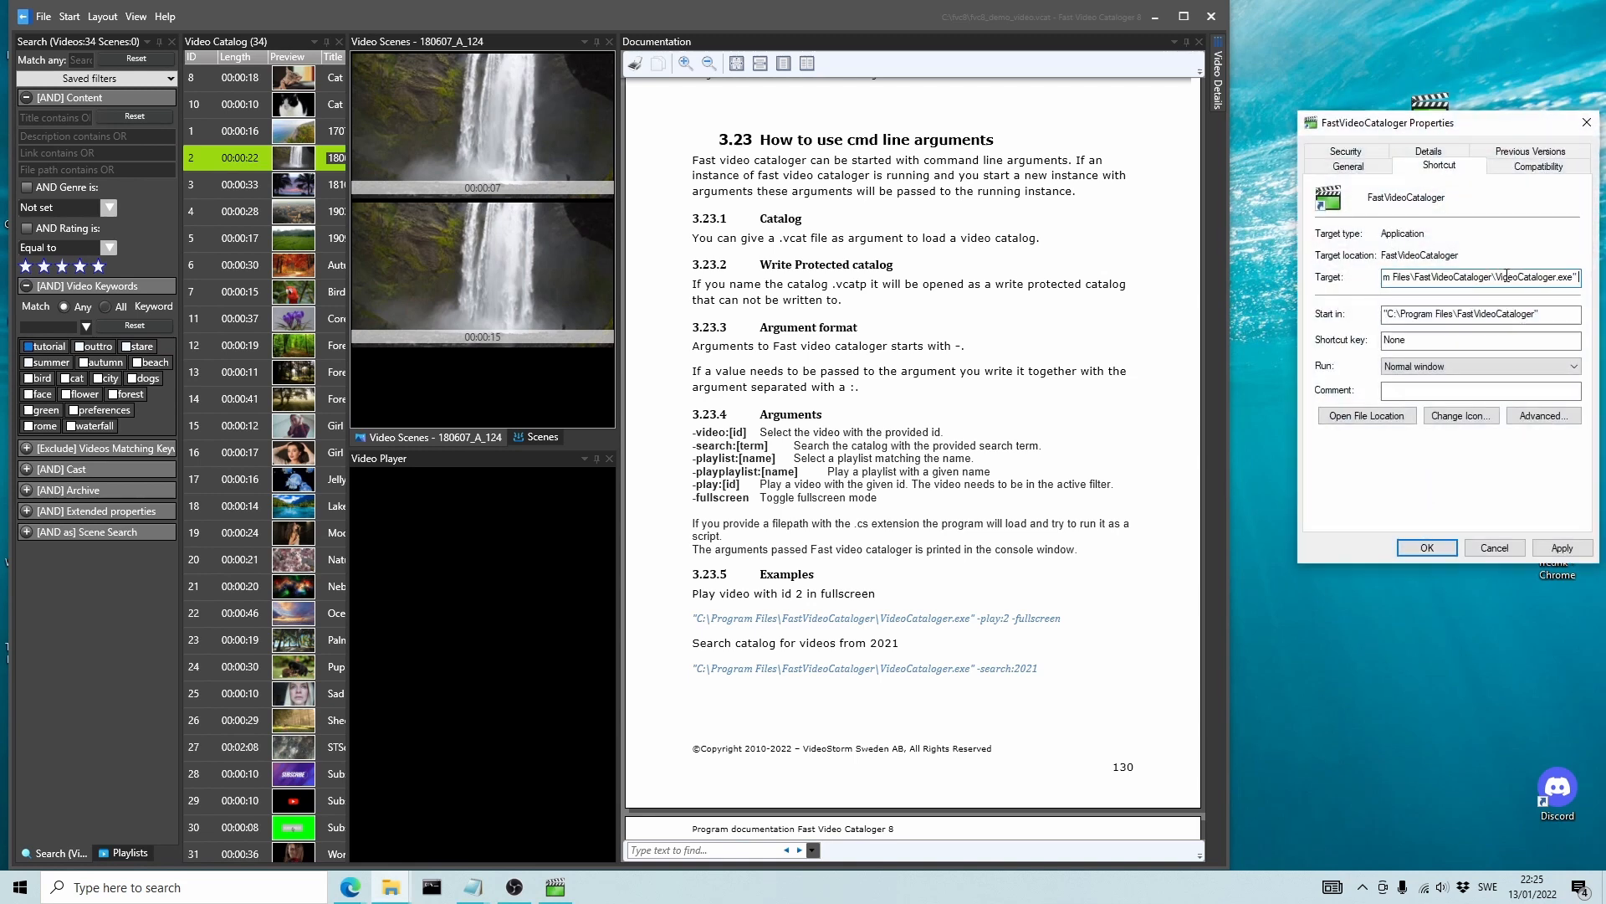
{"action": "left_click", "coordinate": [1348, 165]}
{"action": "type", "text": "Cat Search - FastVideoCataloger"}
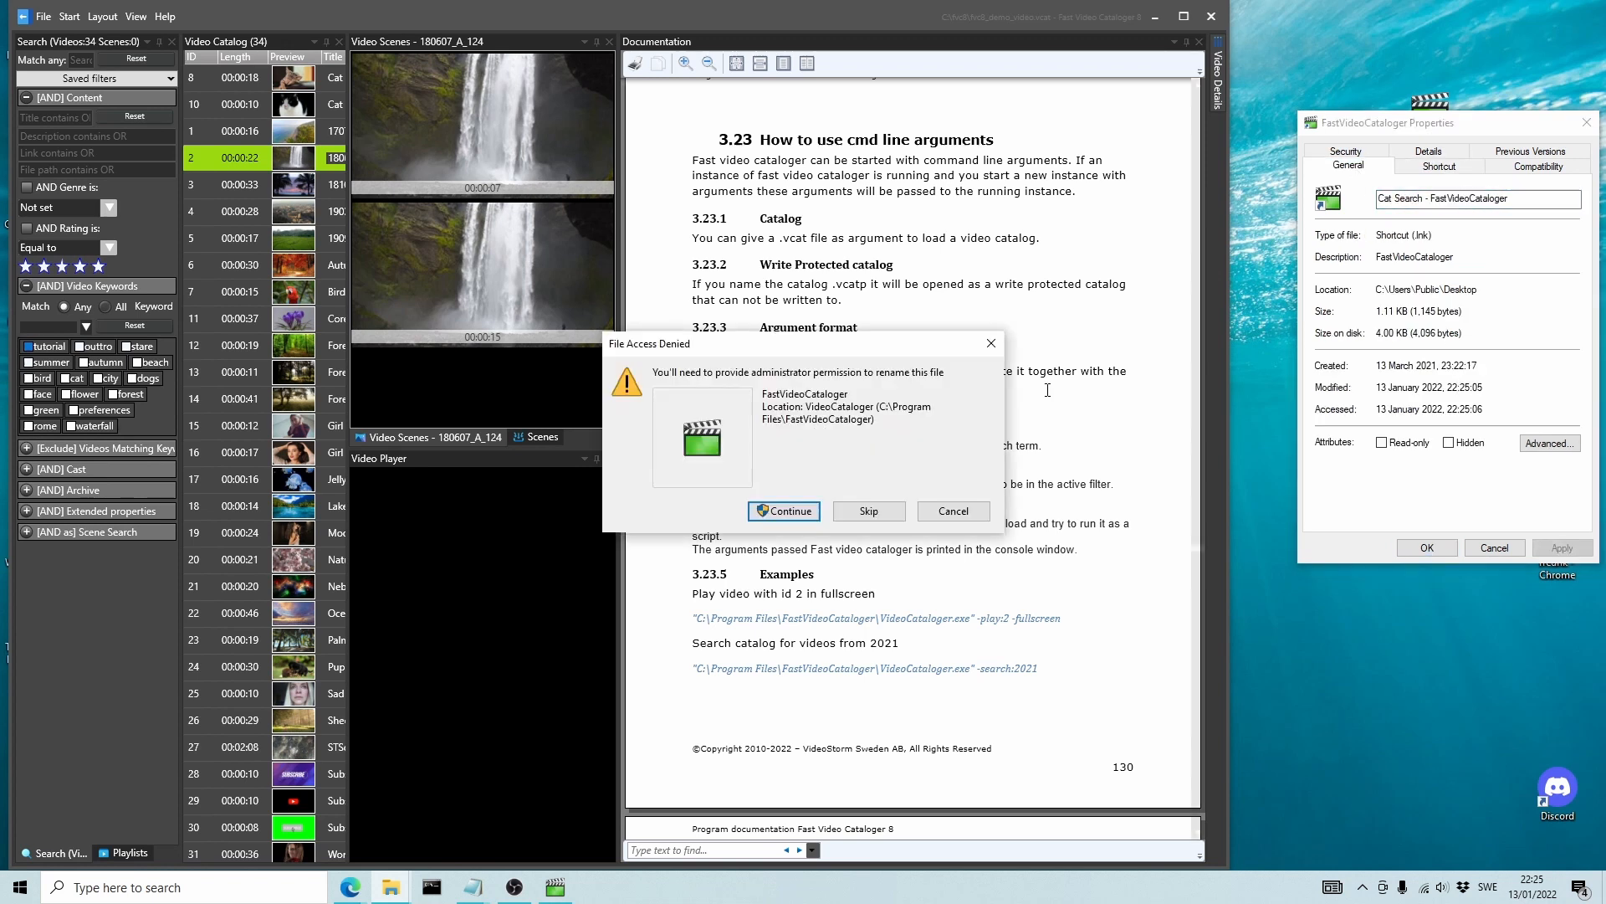
{"action": "left_click", "coordinate": [783, 510]}
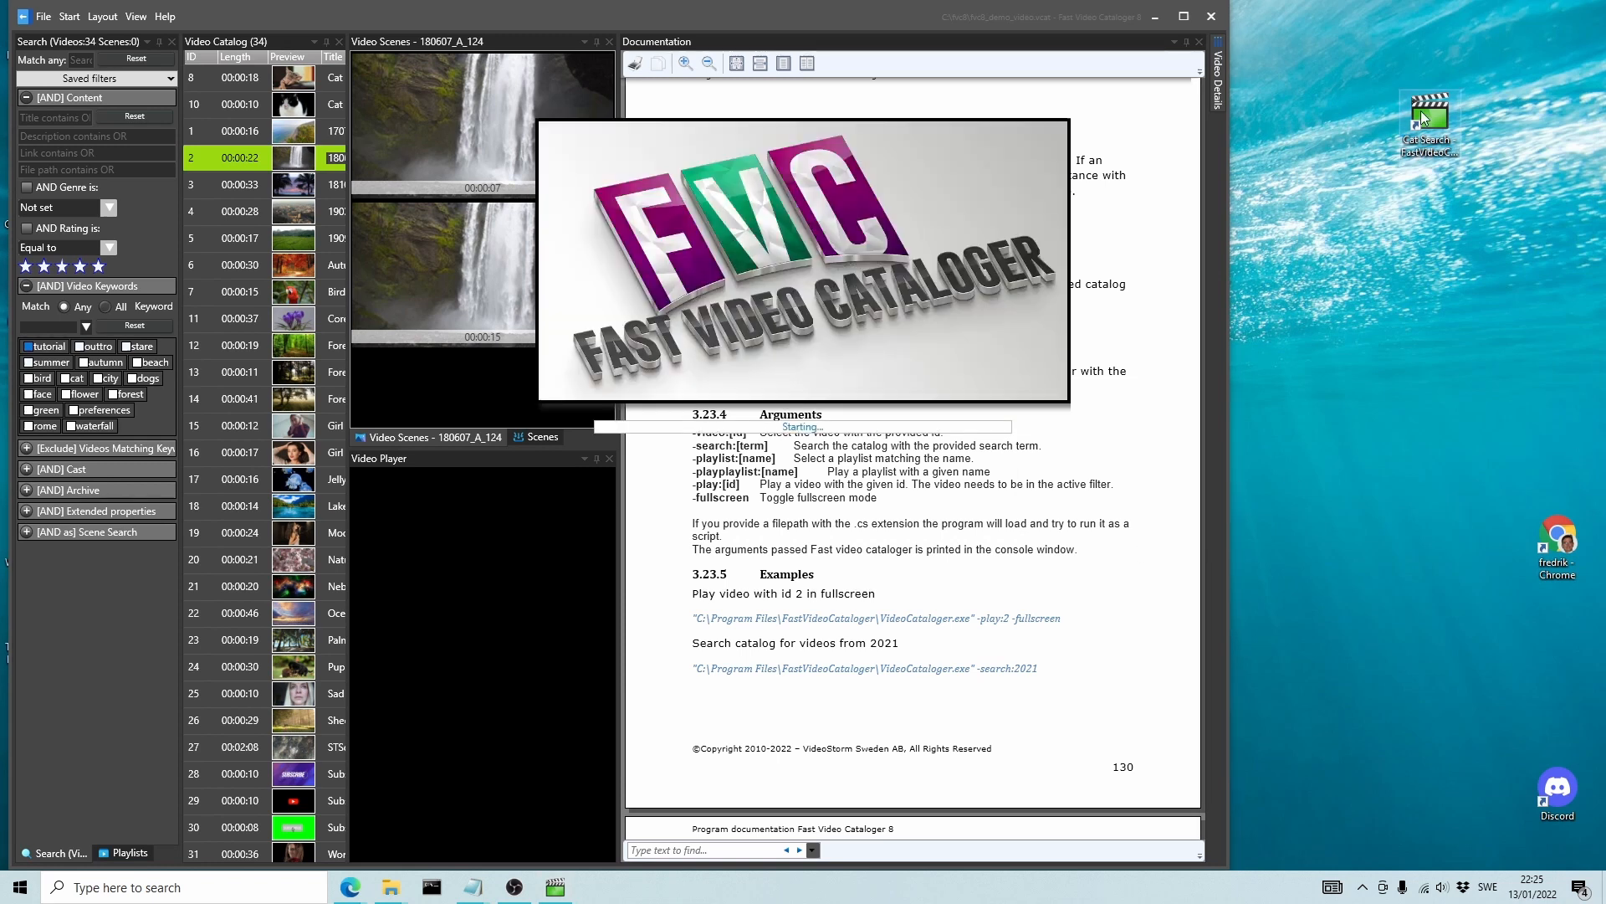
{"action": "type", "text": "cat"}
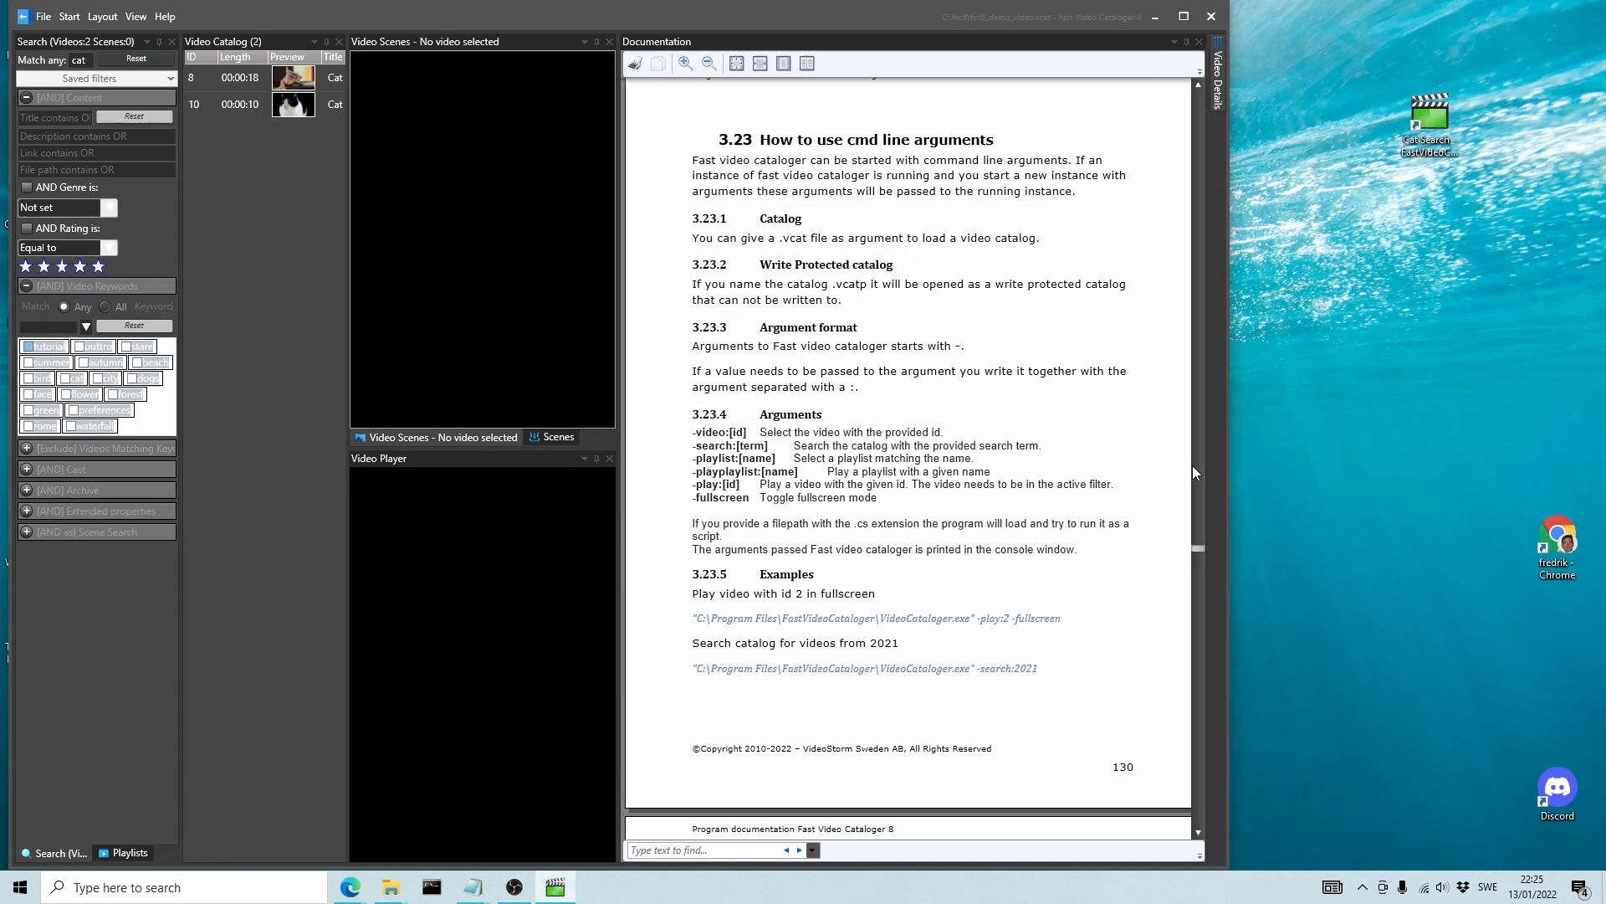